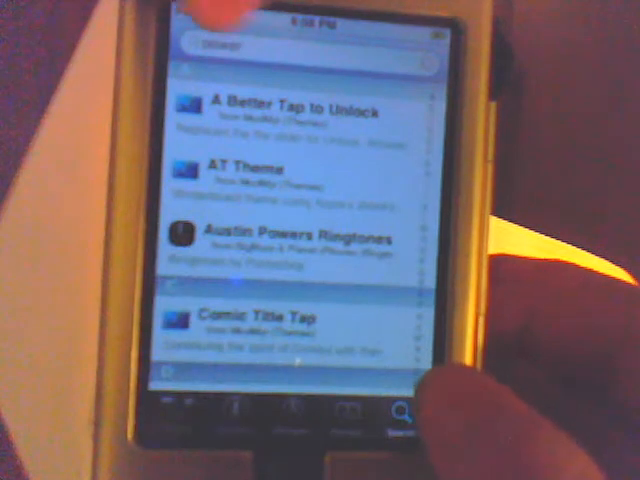
Scroll down through BossTool to reach the Relocate Fonts option
{"action": "left_click", "coordinate": [300, 44]}
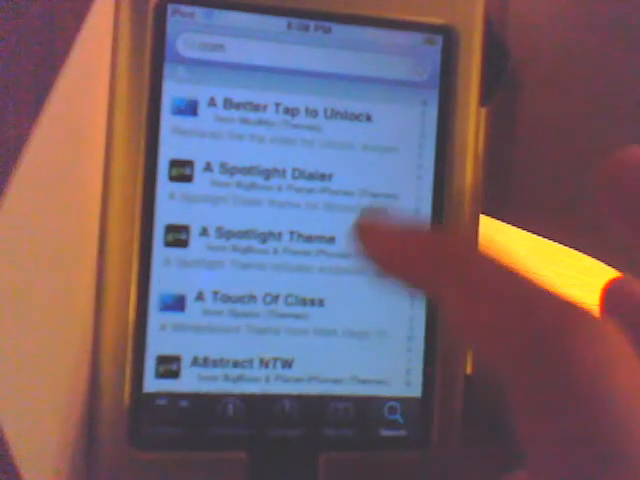
{"action": "scroll", "scroll_direction": "down", "scroll_amount": 3}
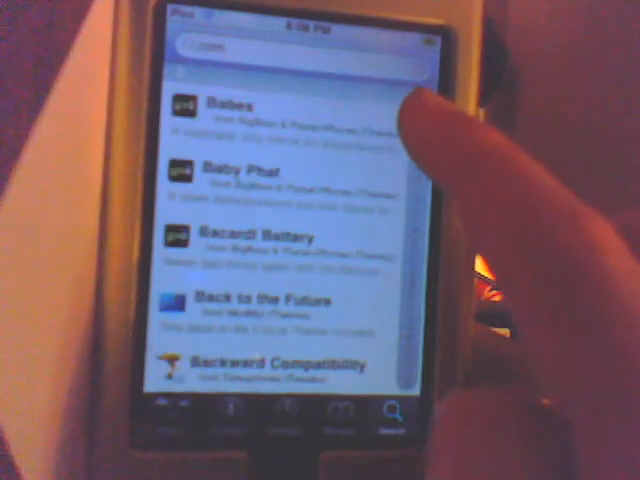
{"action": "scroll", "scroll_direction": "down", "scroll_amount": 3}
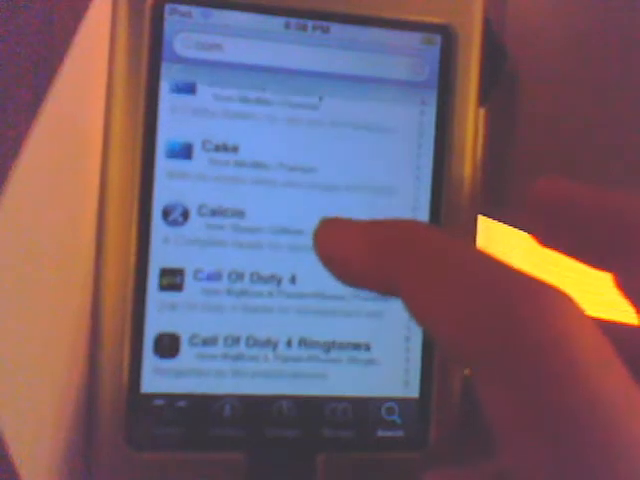
{"action": "scroll", "scroll_direction": "down", "scroll_amount": 3}
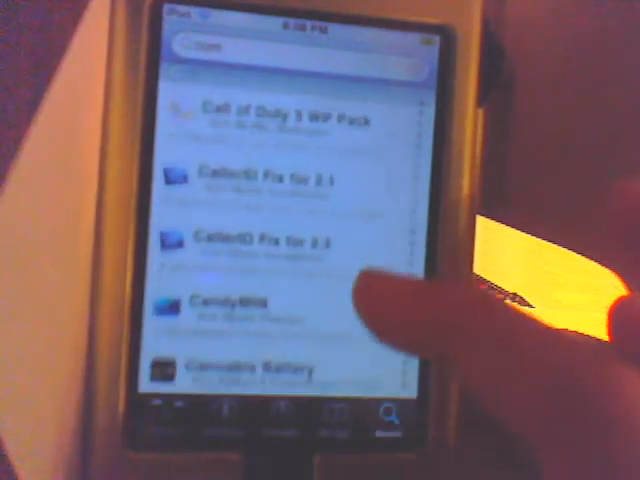
{"action": "scroll", "scroll_direction": "down", "scroll_amount": 3}
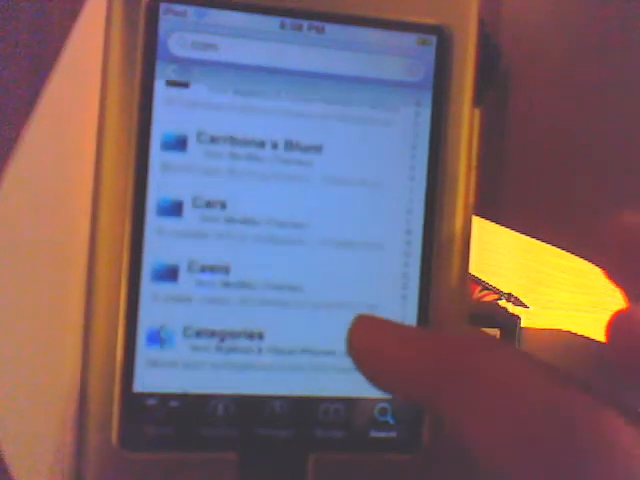
{"action": "scroll", "scroll_direction": "down", "scroll_amount": 3}
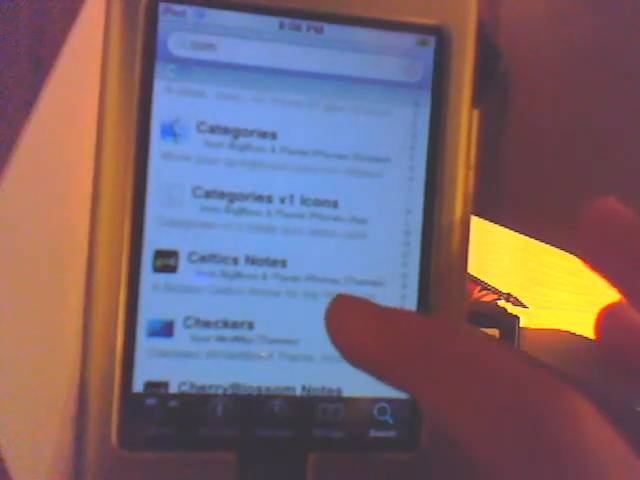
{"action": "scroll", "scroll_direction": "down", "scroll_amount": 3}
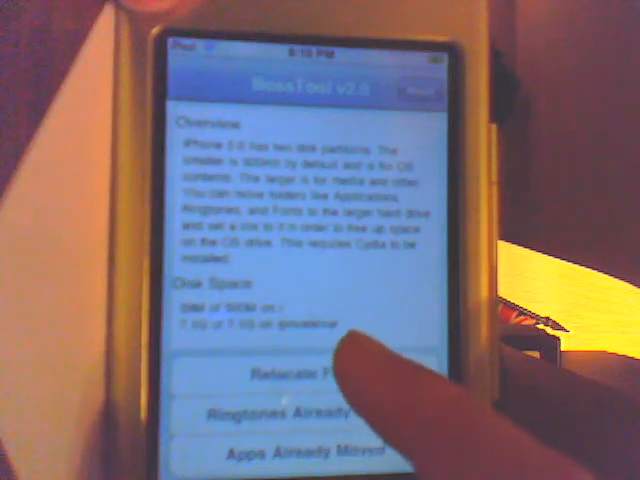
Relocate the fonts with 'Do it!' so BossTool reports Fonts Already Moved
{"action": "left_click", "coordinate": [300, 376]}
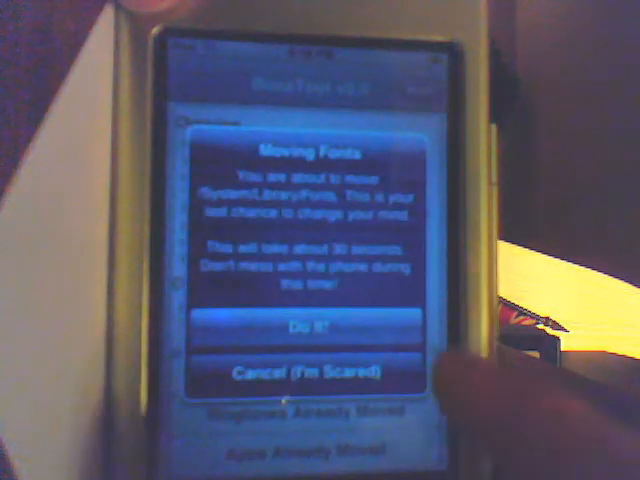
{"action": "left_click", "coordinate": [300, 372]}
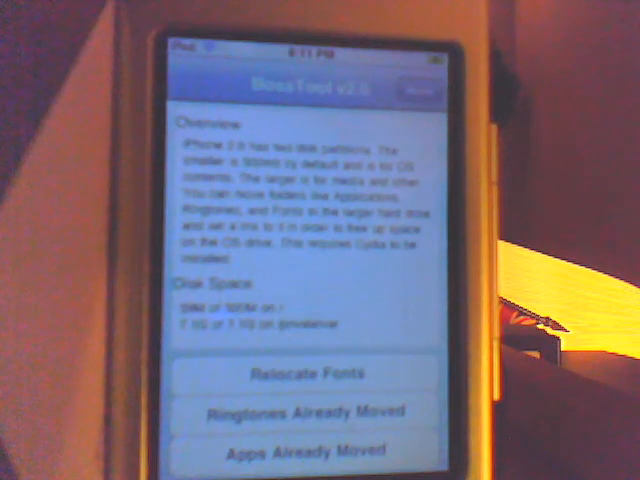
{"action": "left_click", "coordinate": [296, 372]}
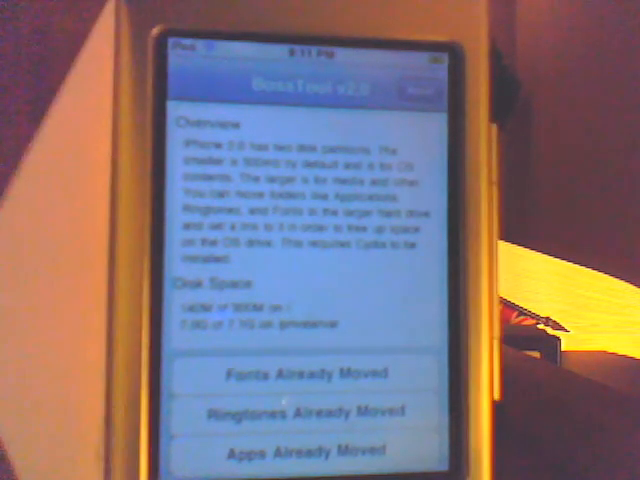